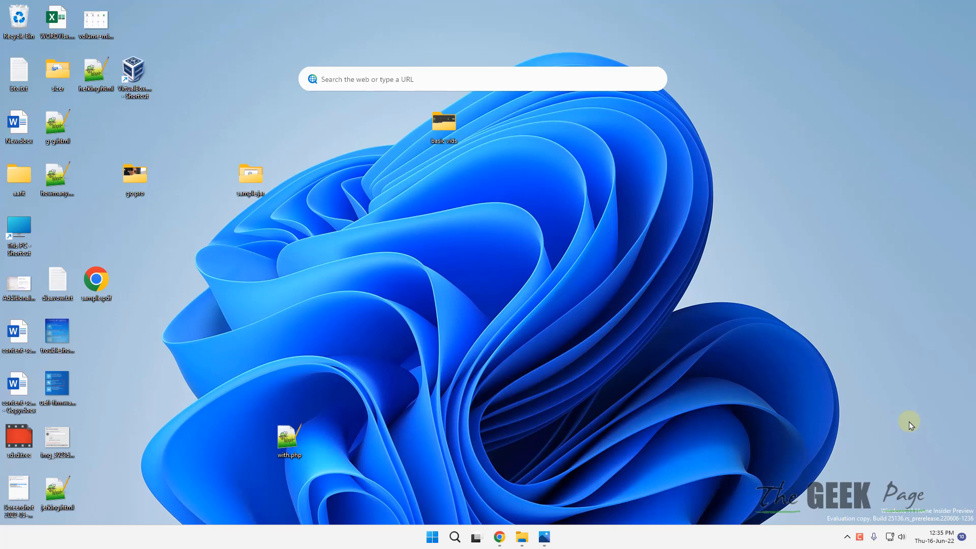
{"action": "mouse_move", "coordinate": [923, 530]}
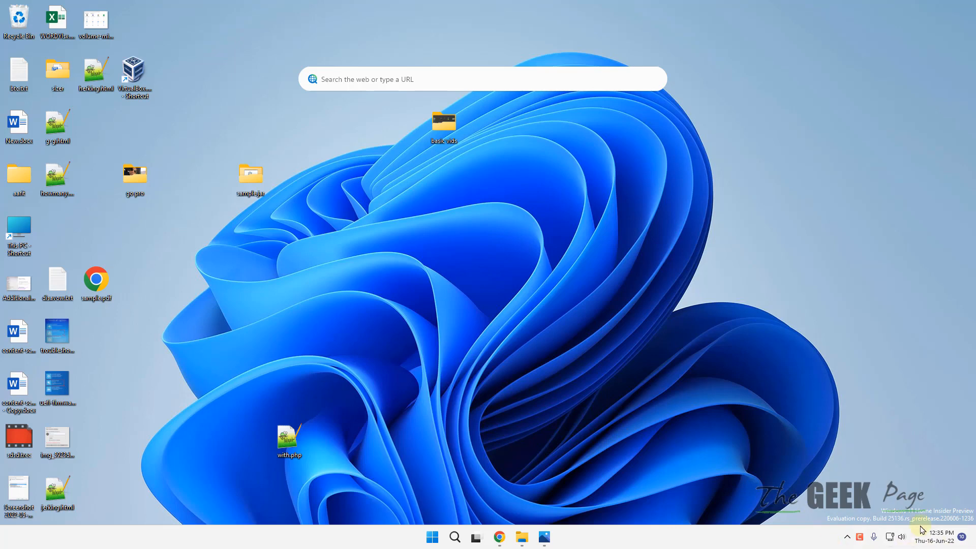